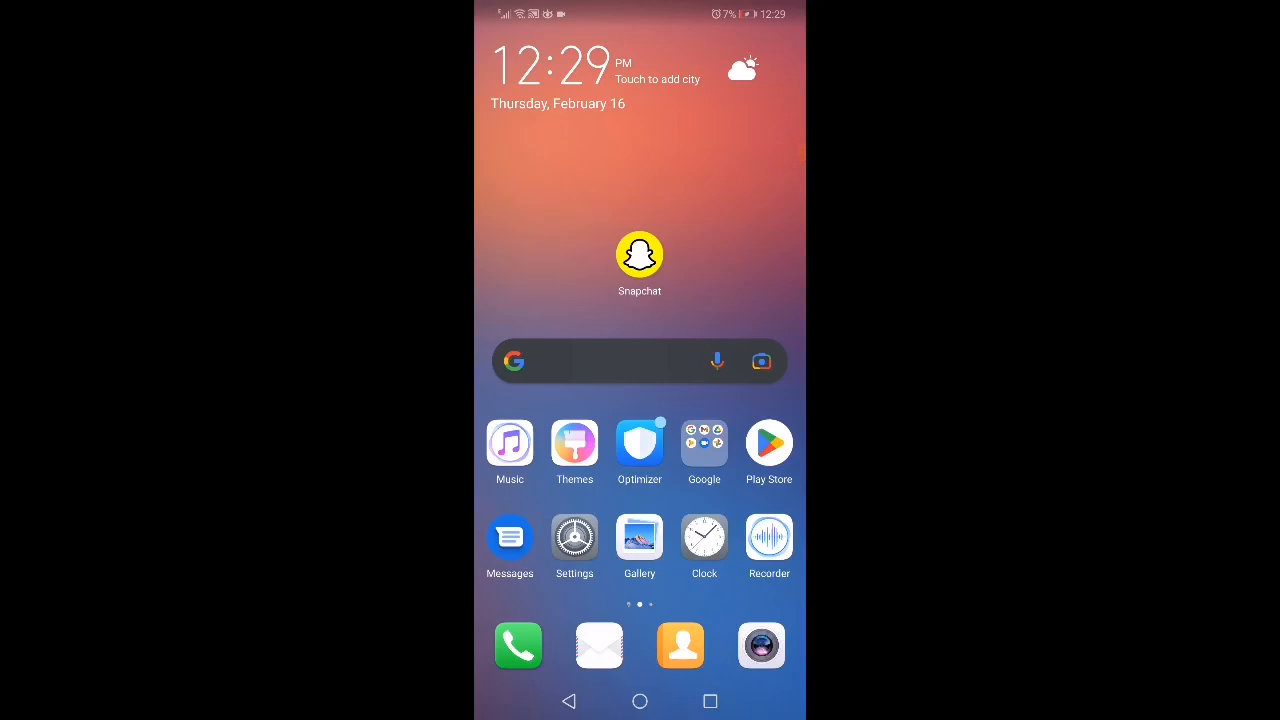
Launch the Settings app from the Android home screen
{"action": "left_click", "coordinate": [574, 538]}
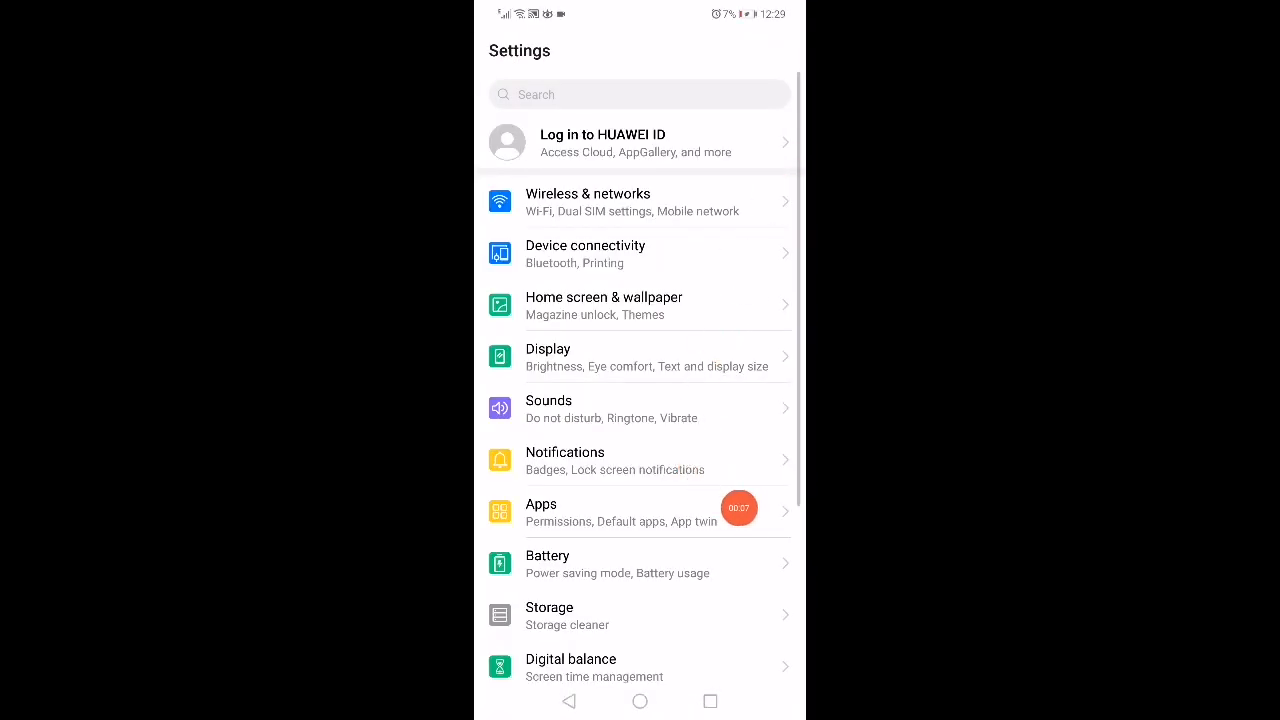
Disable Snapchat's roaming data, then clear its cache to 0 B in Storage
{"action": "left_click", "coordinate": [540, 512]}
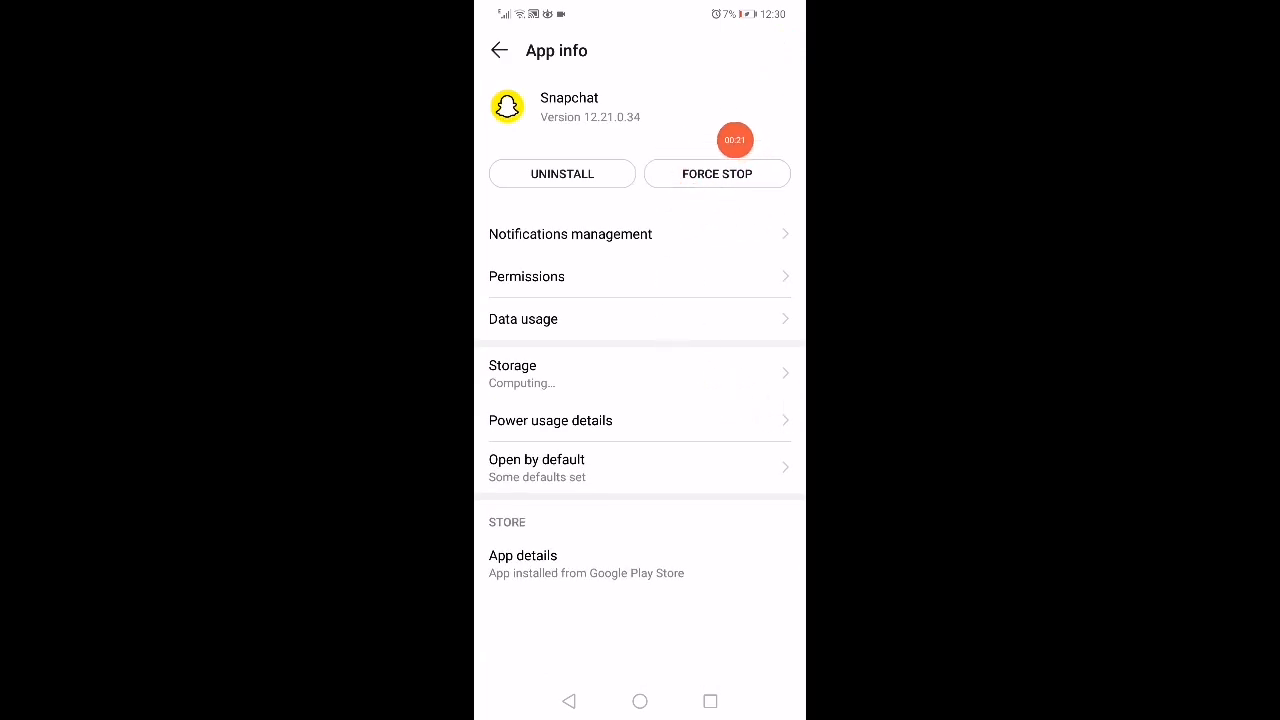
{"action": "mouse_move", "coordinate": [787, 205]}
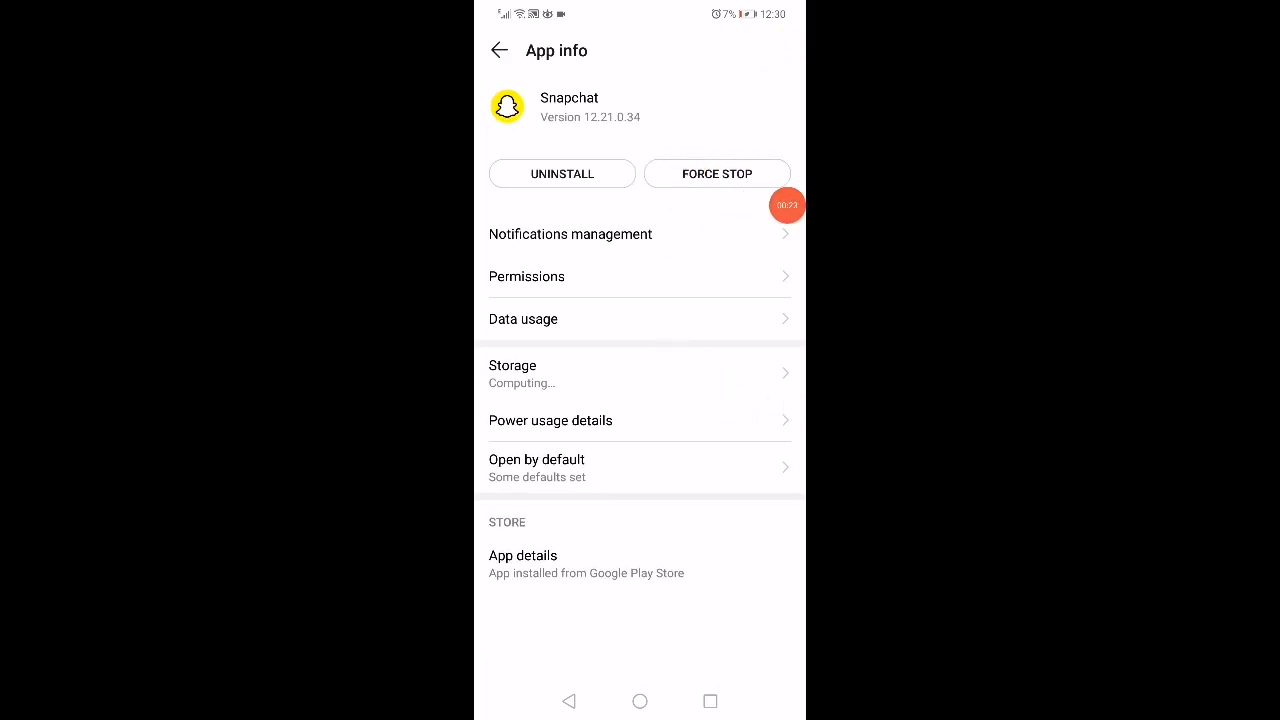
{"action": "mouse_move", "coordinate": [793, 205]}
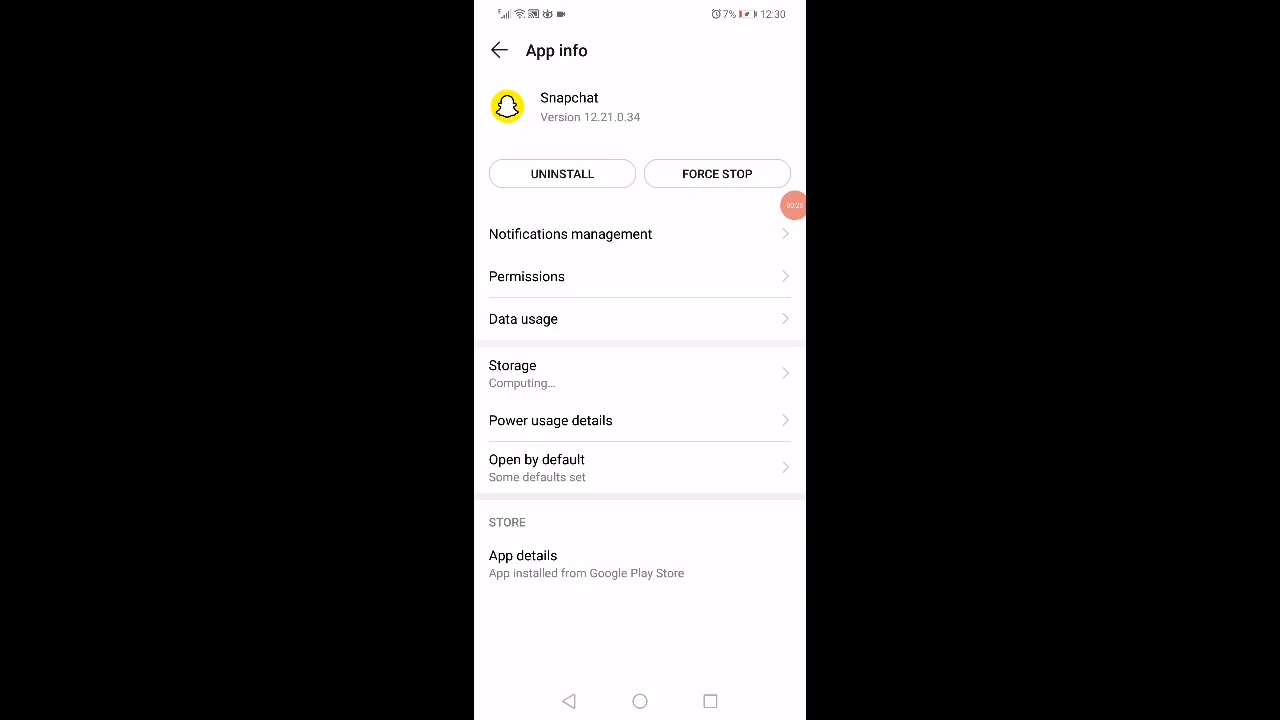
{"action": "left_click", "coordinate": [522, 318]}
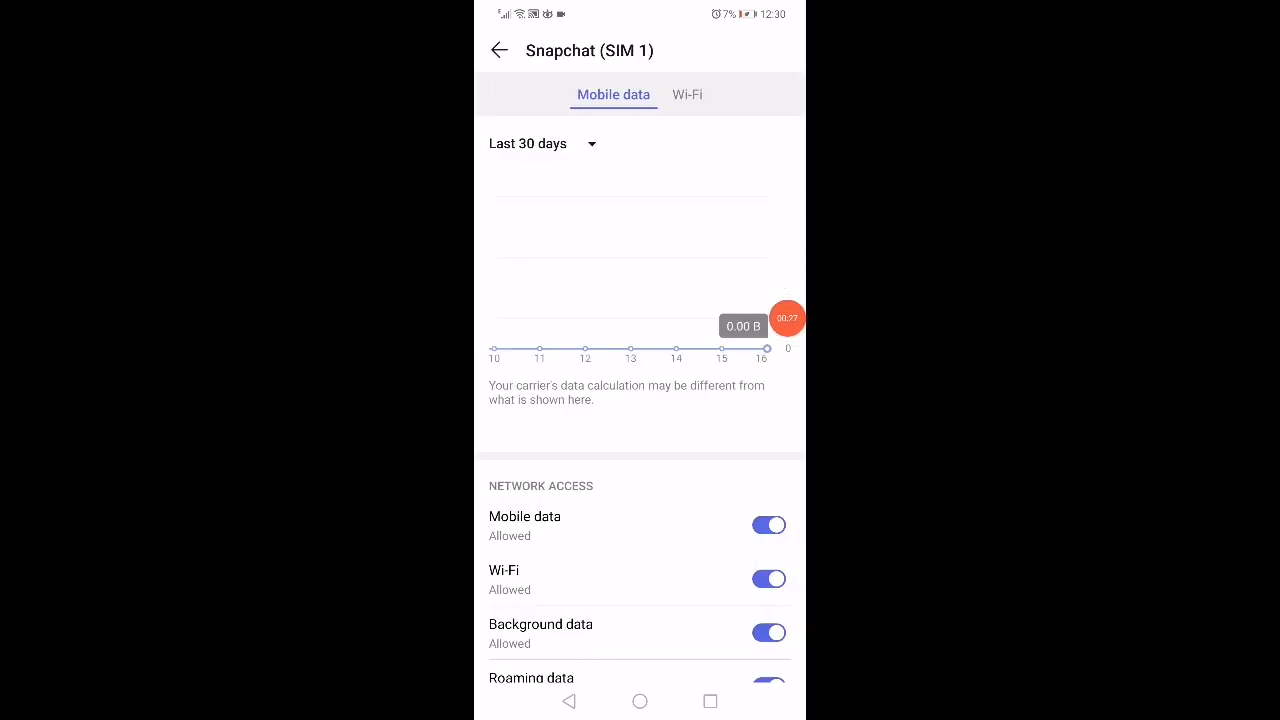
{"action": "scroll", "scroll_direction": "down", "scroll_amount": 3}
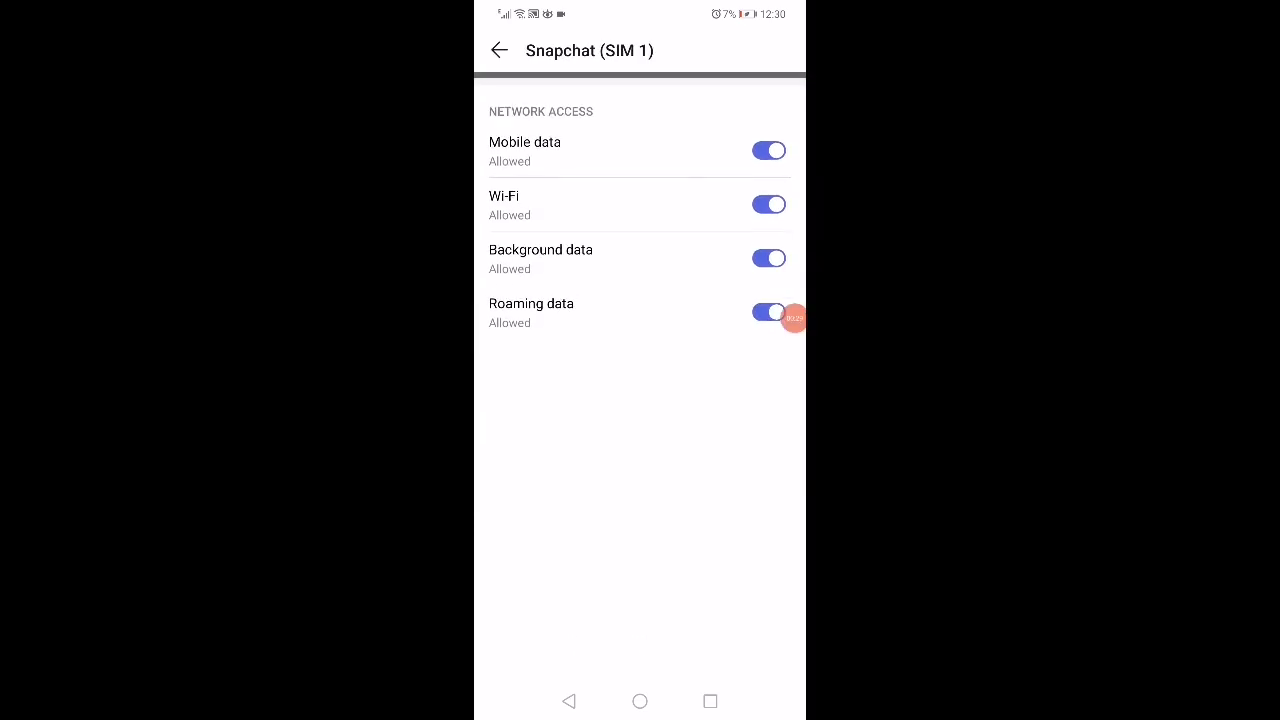
{"action": "left_click", "coordinate": [769, 312]}
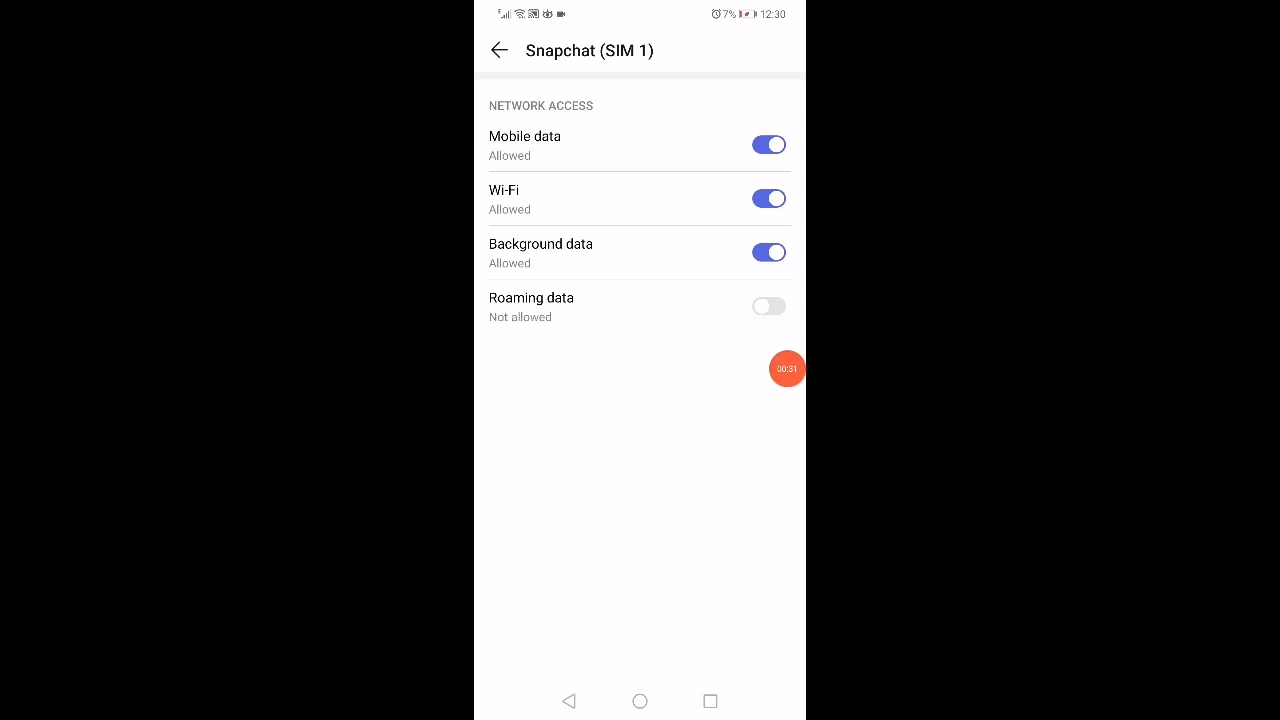
{"action": "left_click", "coordinate": [499, 50]}
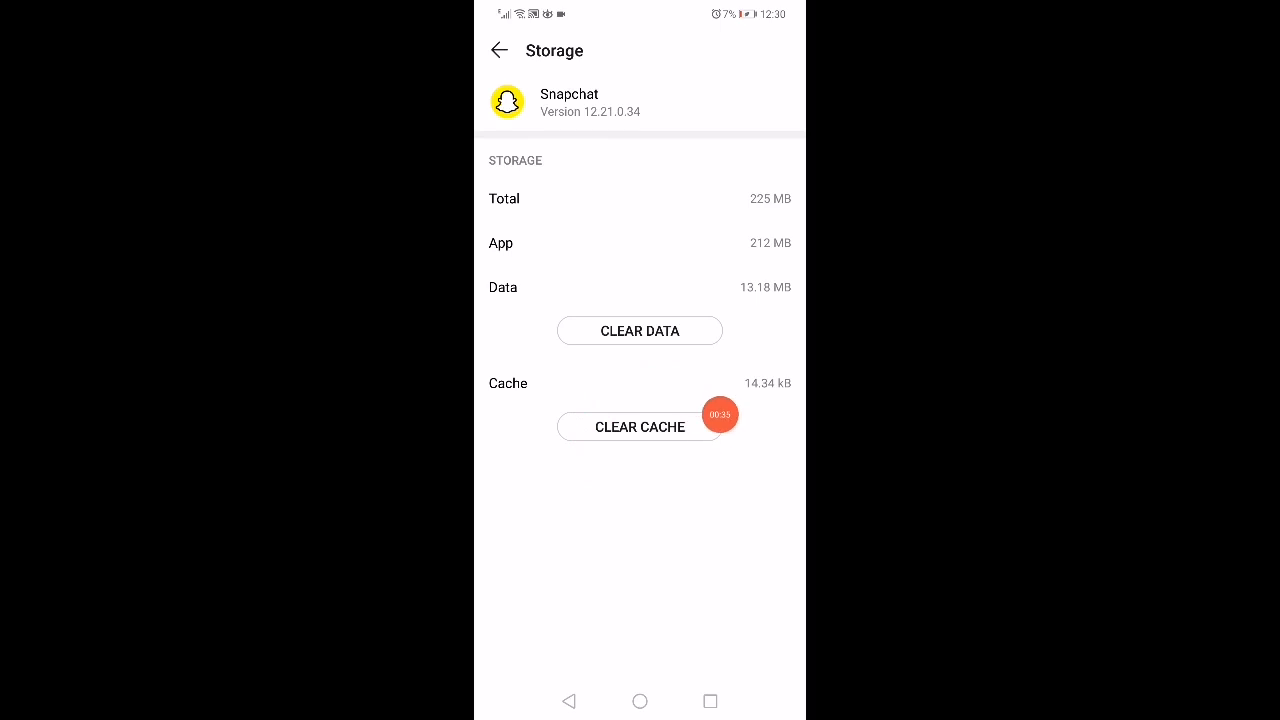
{"action": "left_click", "coordinate": [639, 330]}
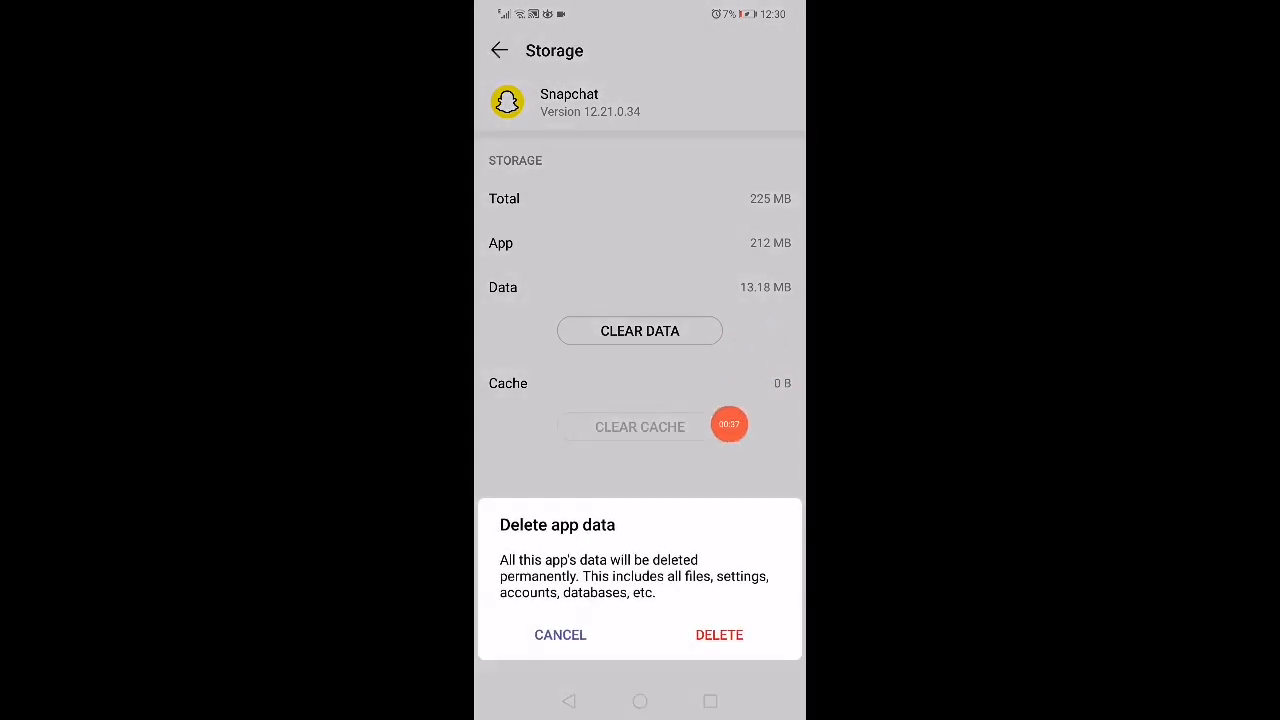